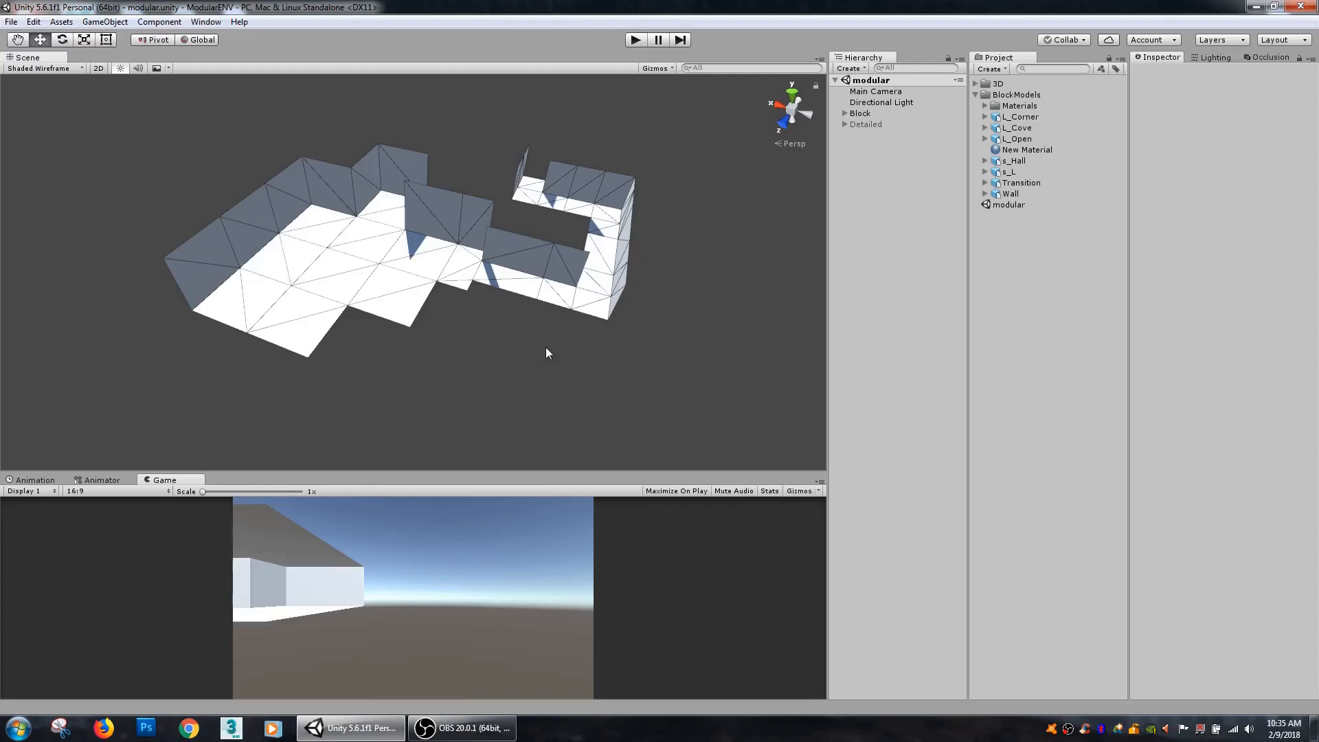
pyautogui.moveTo(591, 380)
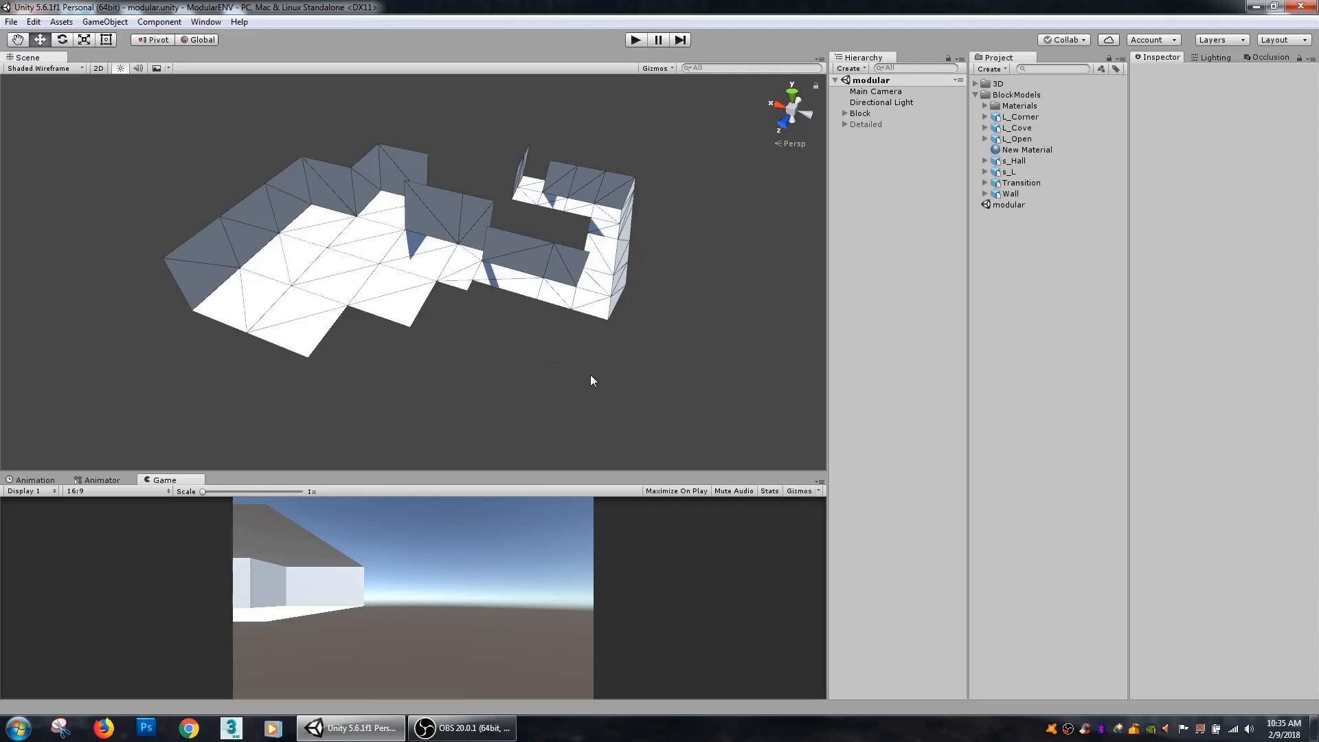
pyautogui.moveTo(448, 265)
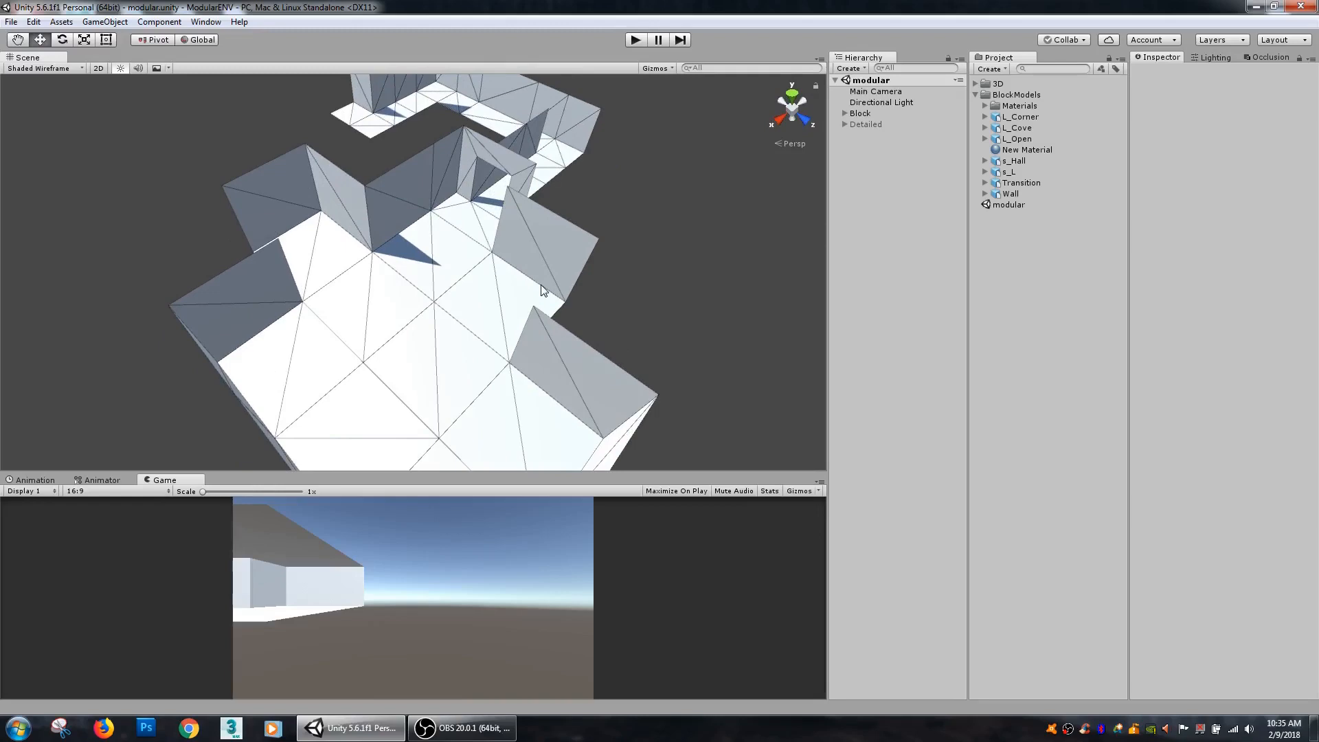
# - Inspect the L_Corner (3) piece's Transform, orbiting the level around it, then clear the selection
pyautogui.click(845, 113)
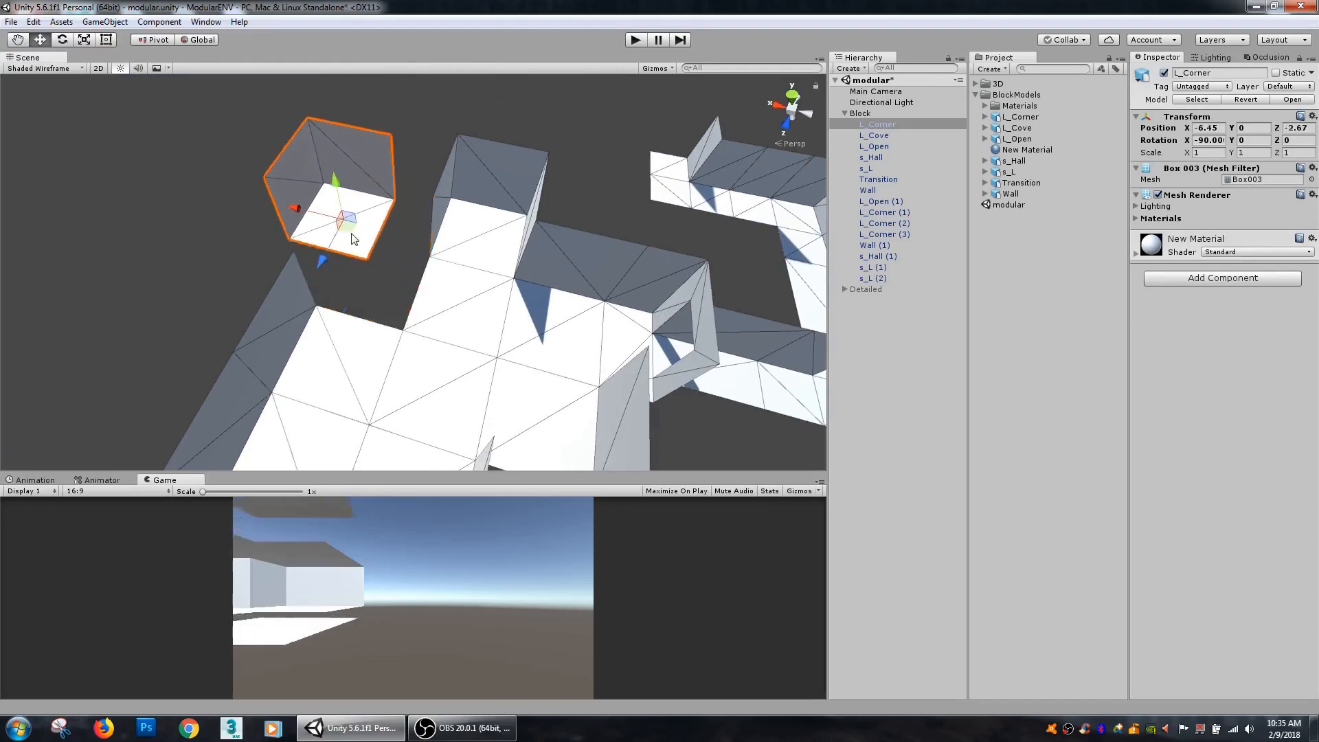
pyautogui.moveTo(353, 235); pyautogui.dragTo(421, 276)
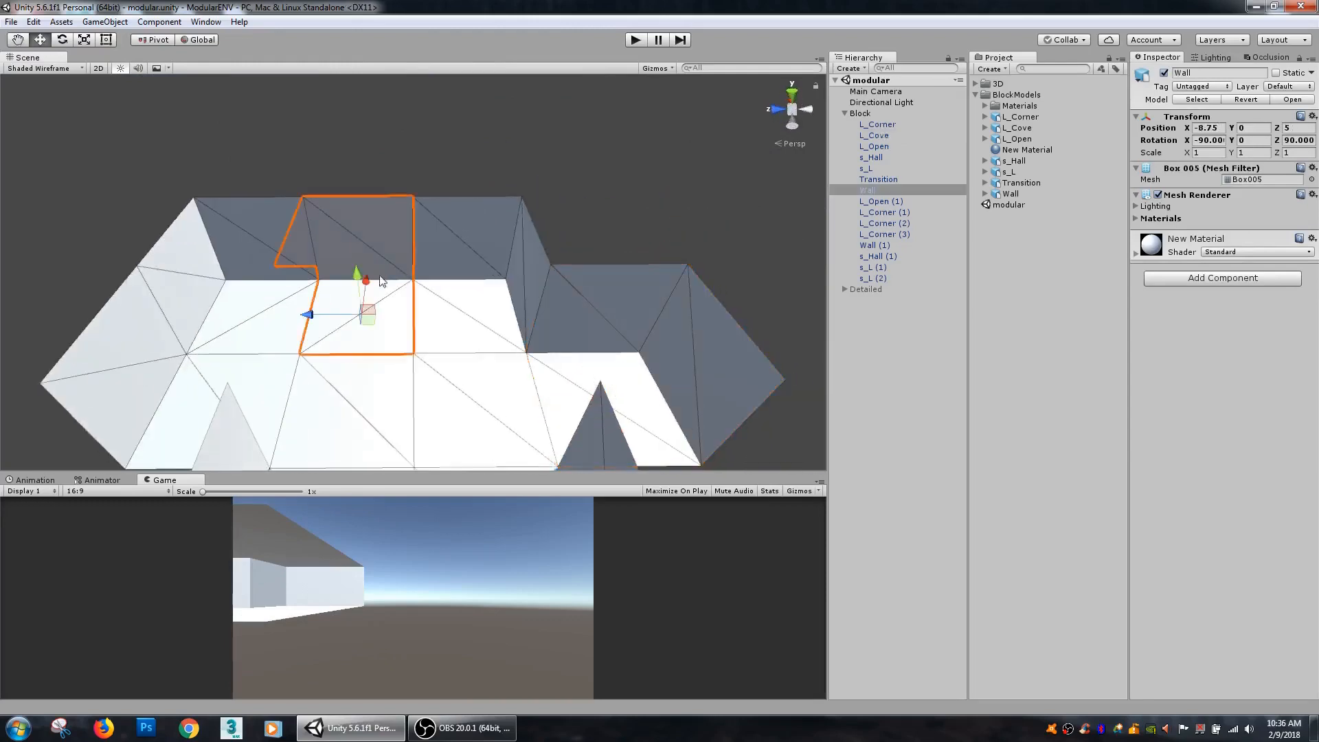
pyautogui.moveTo(362, 277); pyautogui.dragTo(365, 186)
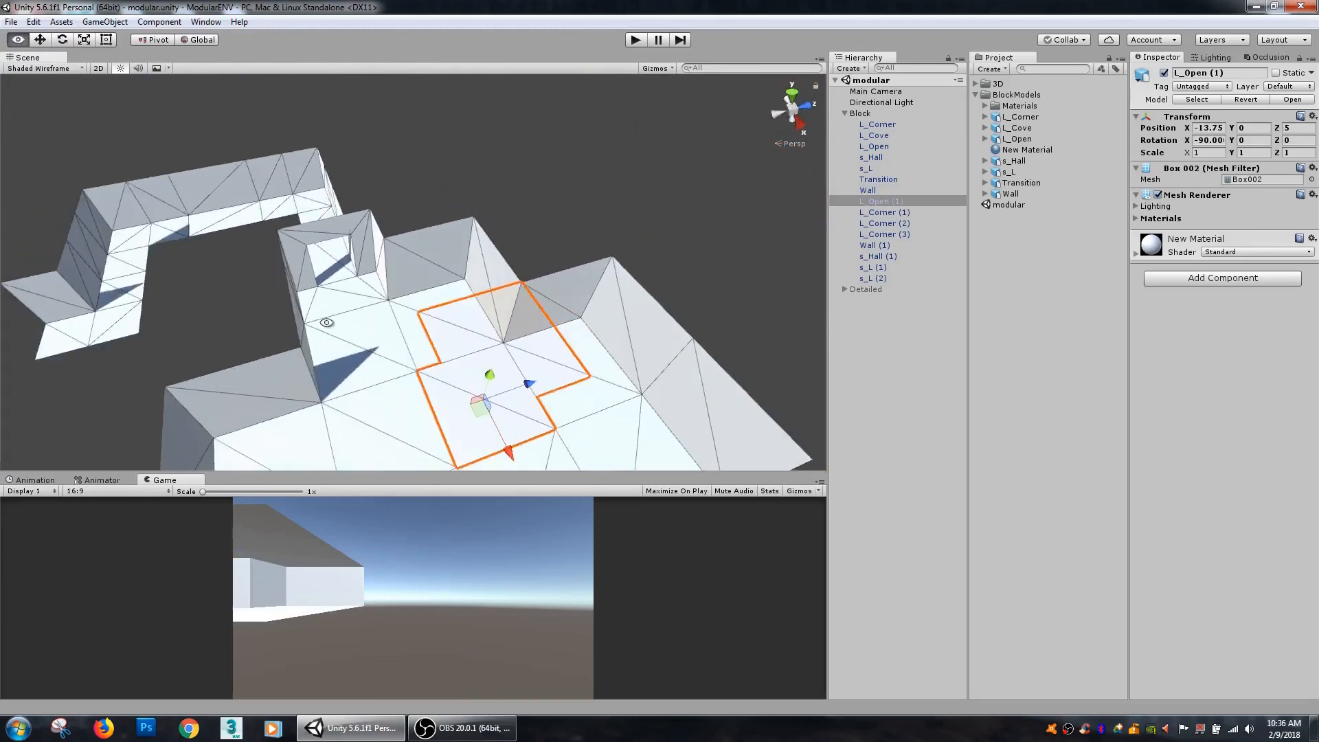
pyautogui.click(878, 178)
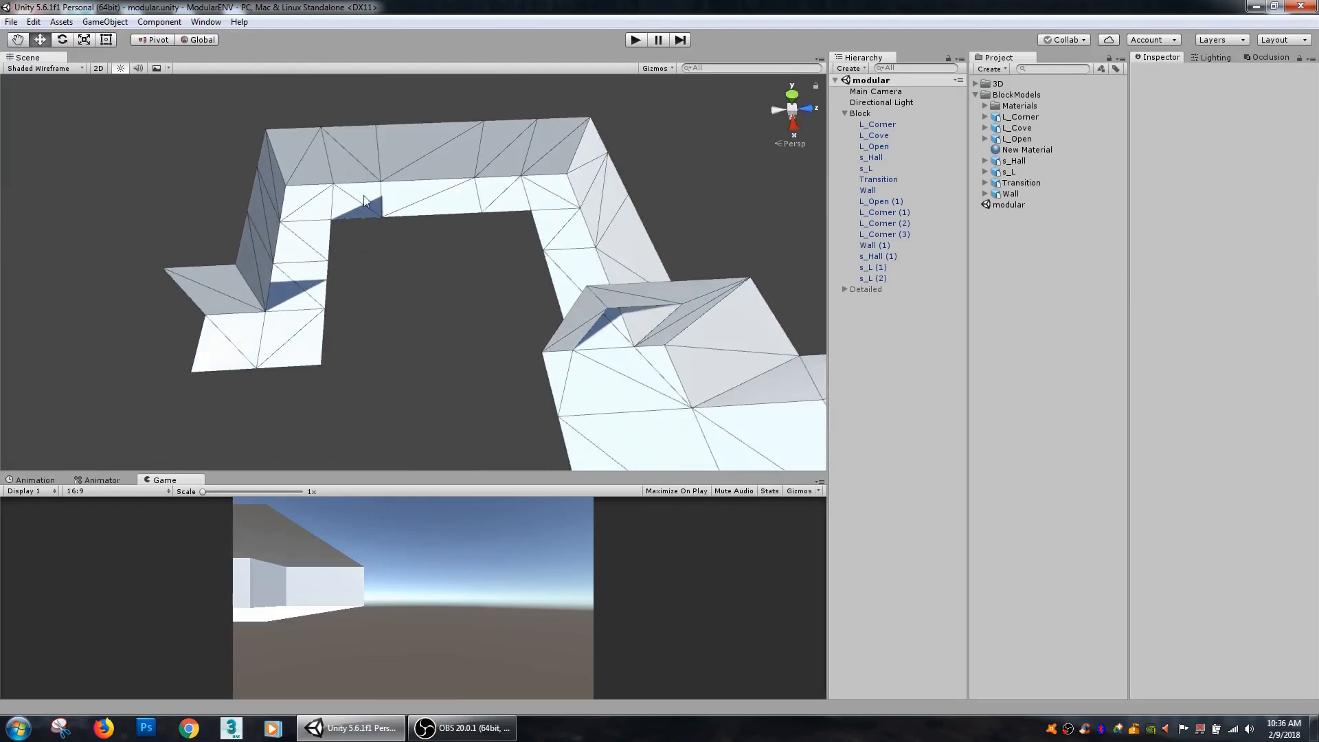
pyautogui.moveTo(274, 199)
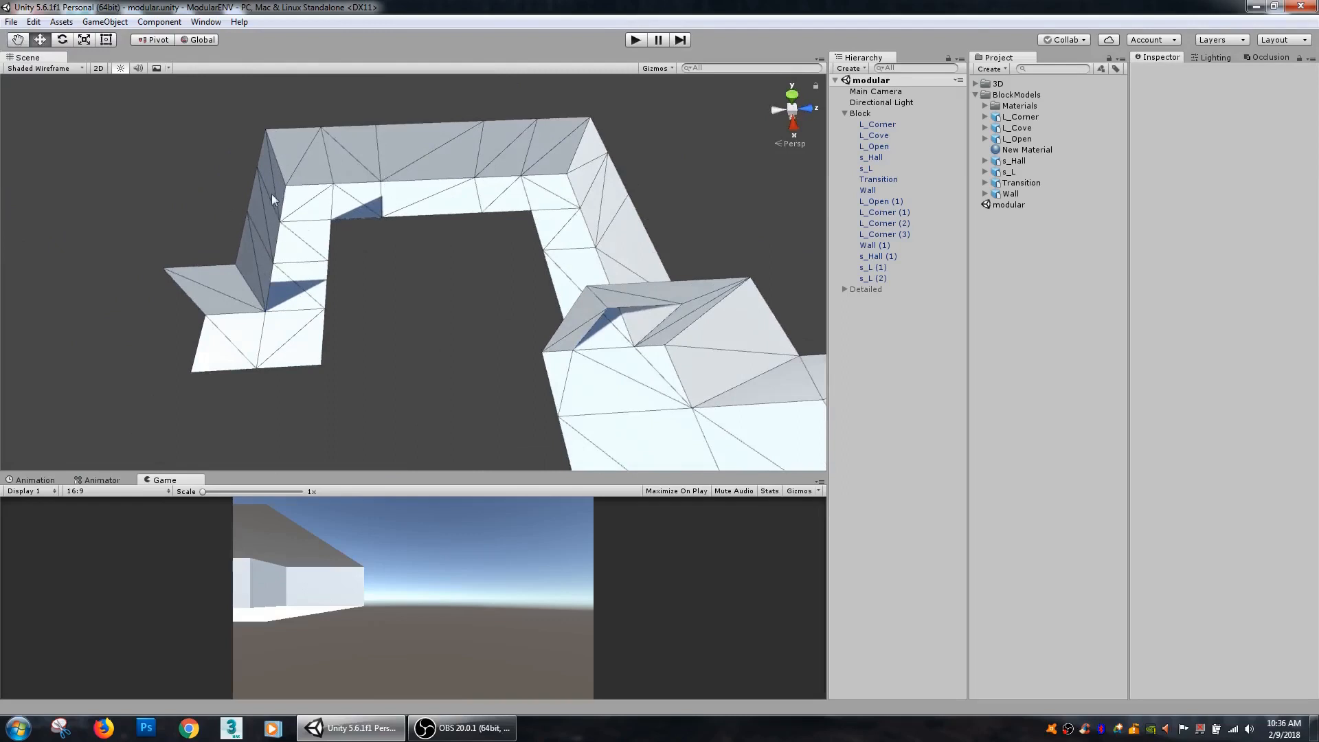
pyautogui.moveTo(357, 246)
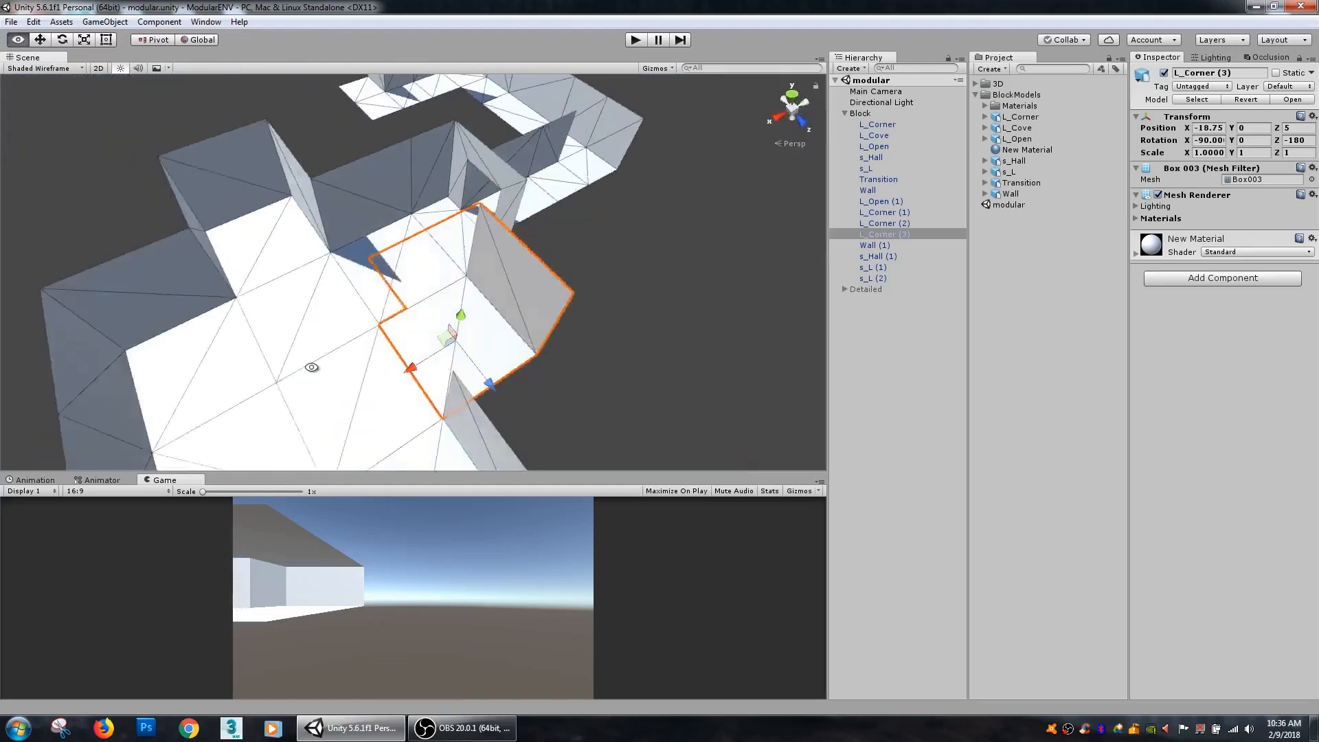
pyautogui.click(875, 146)
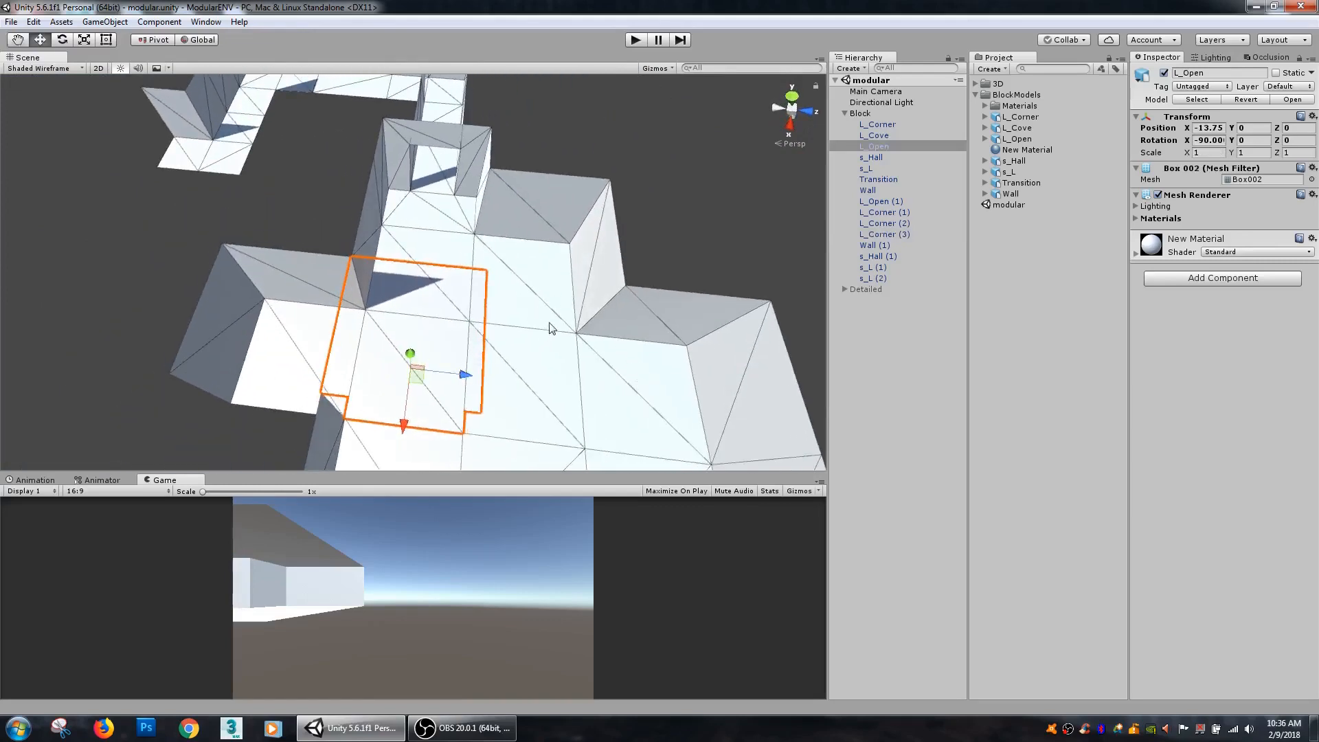
pyautogui.moveTo(565, 322)
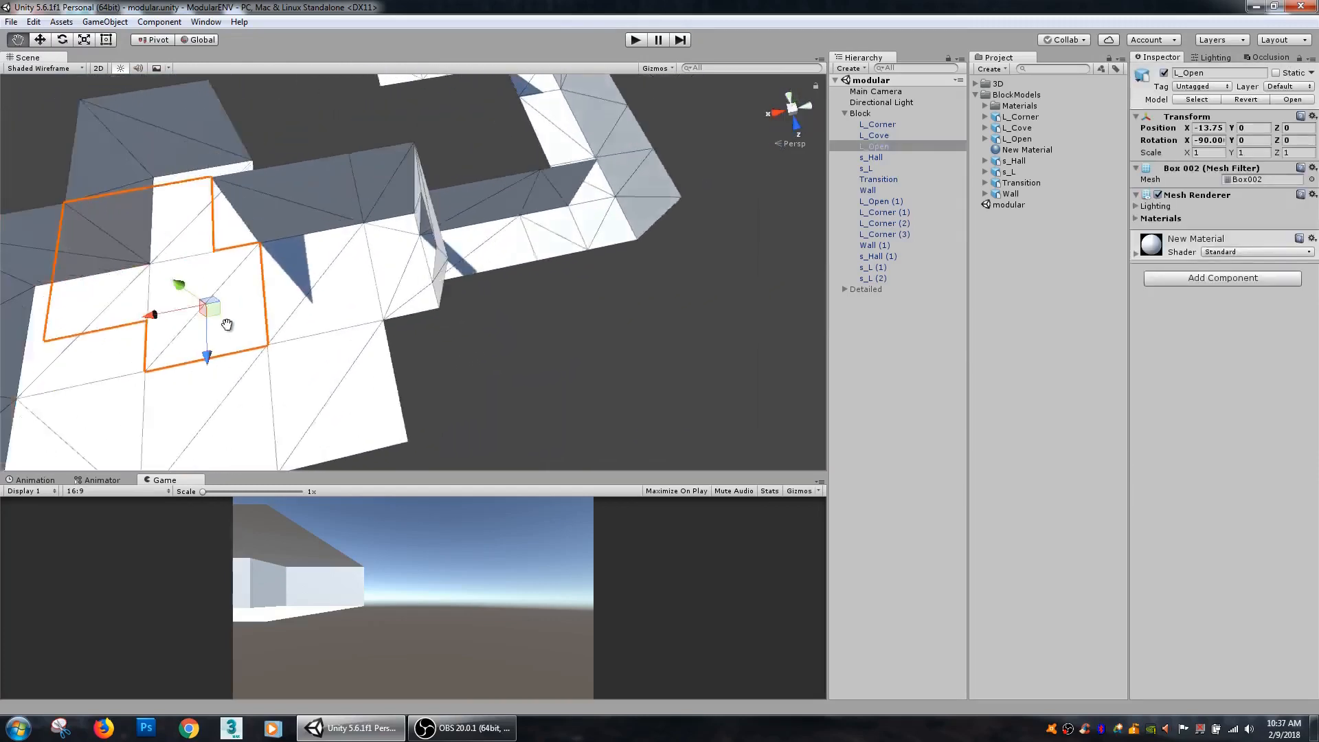
pyautogui.click(884, 233)
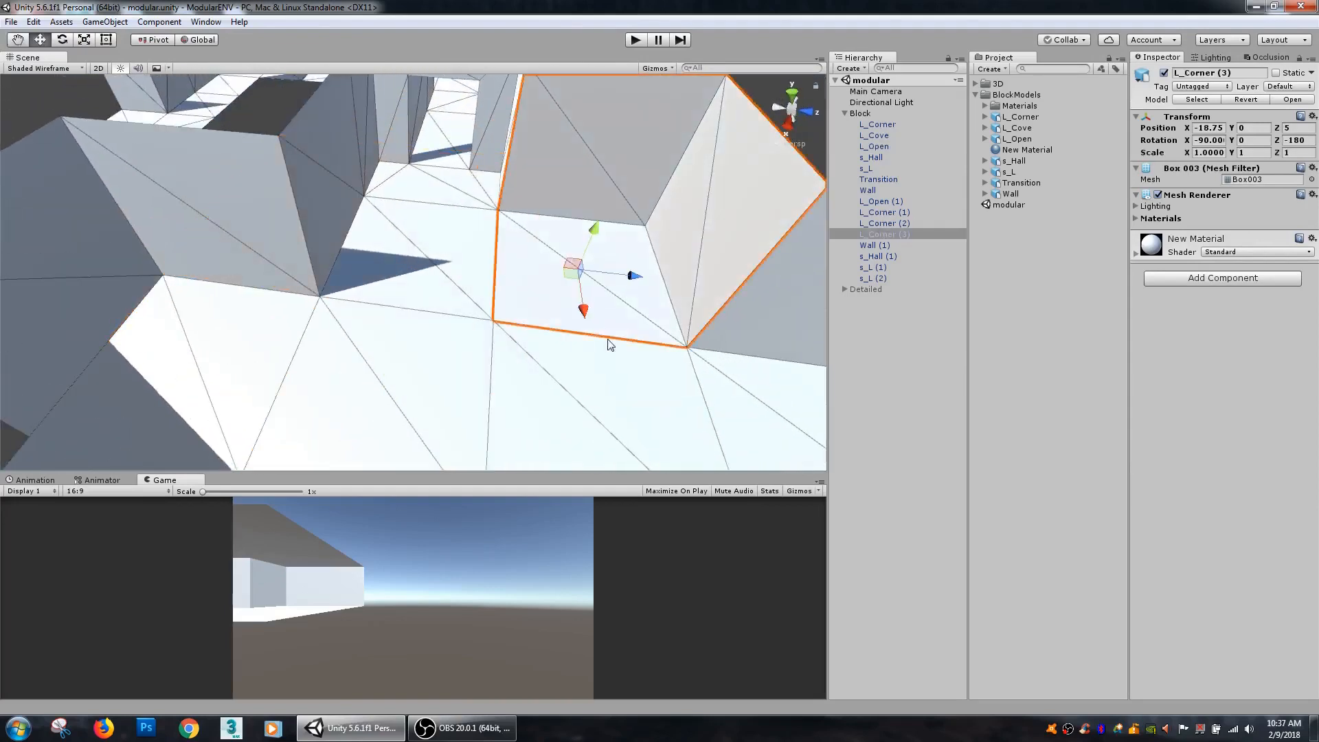
pyautogui.scroll(-3)
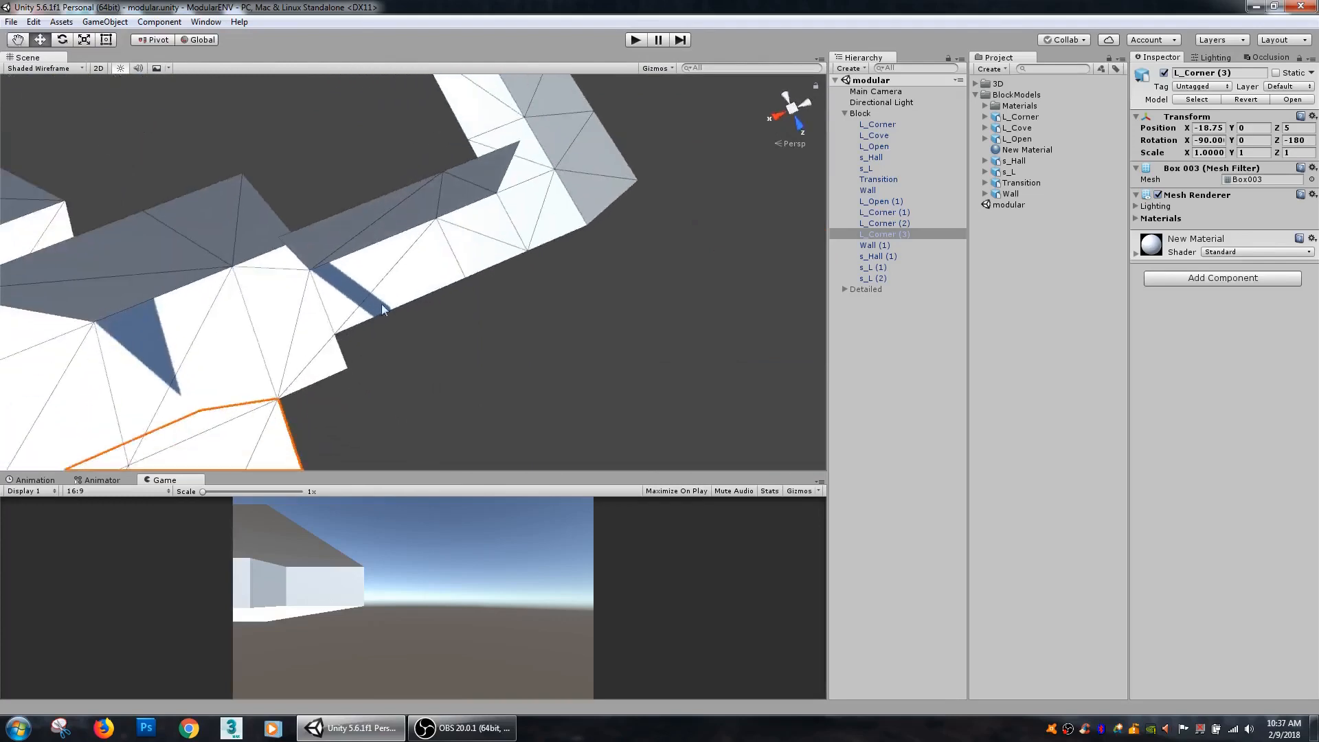
# - Move the new hall piece into position and delete the spare s_L (3) piece
pyautogui.click(871, 157)
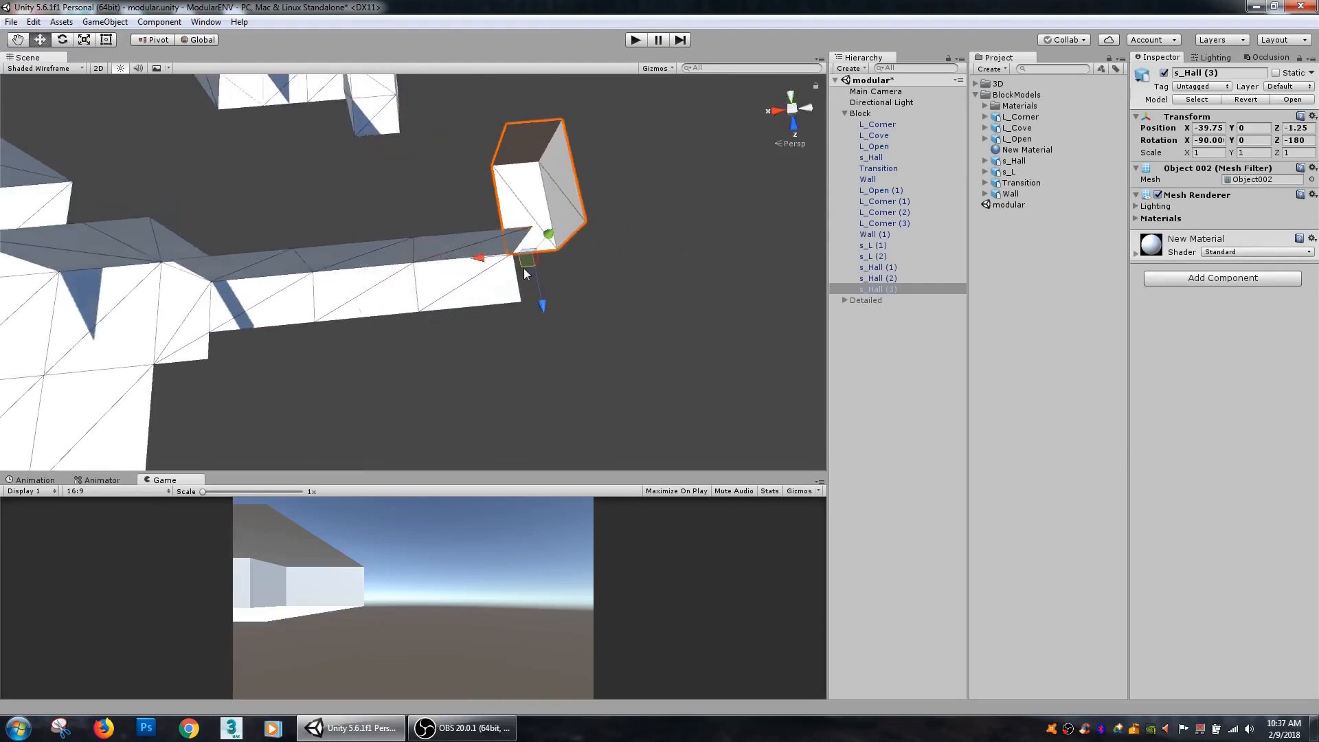
pyautogui.moveTo(526, 261); pyautogui.dragTo(387, 290)
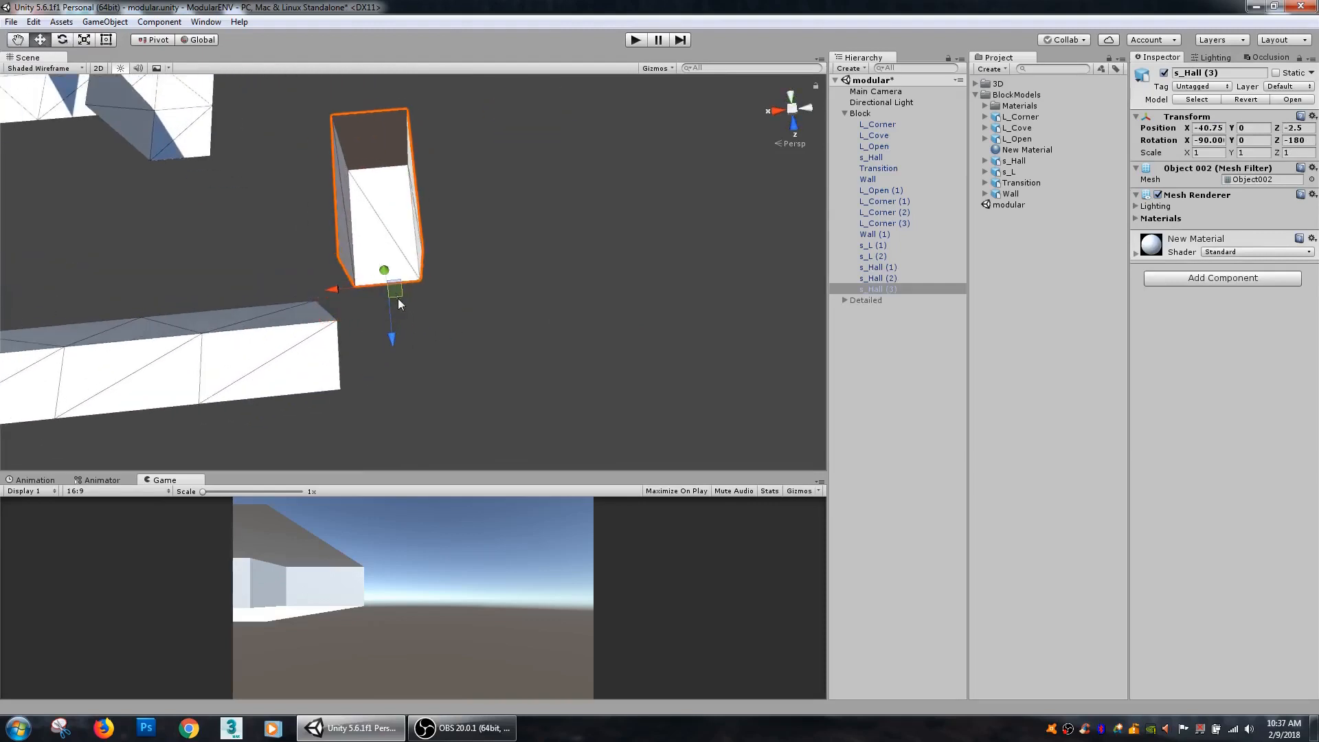
pyautogui.click(872, 245)
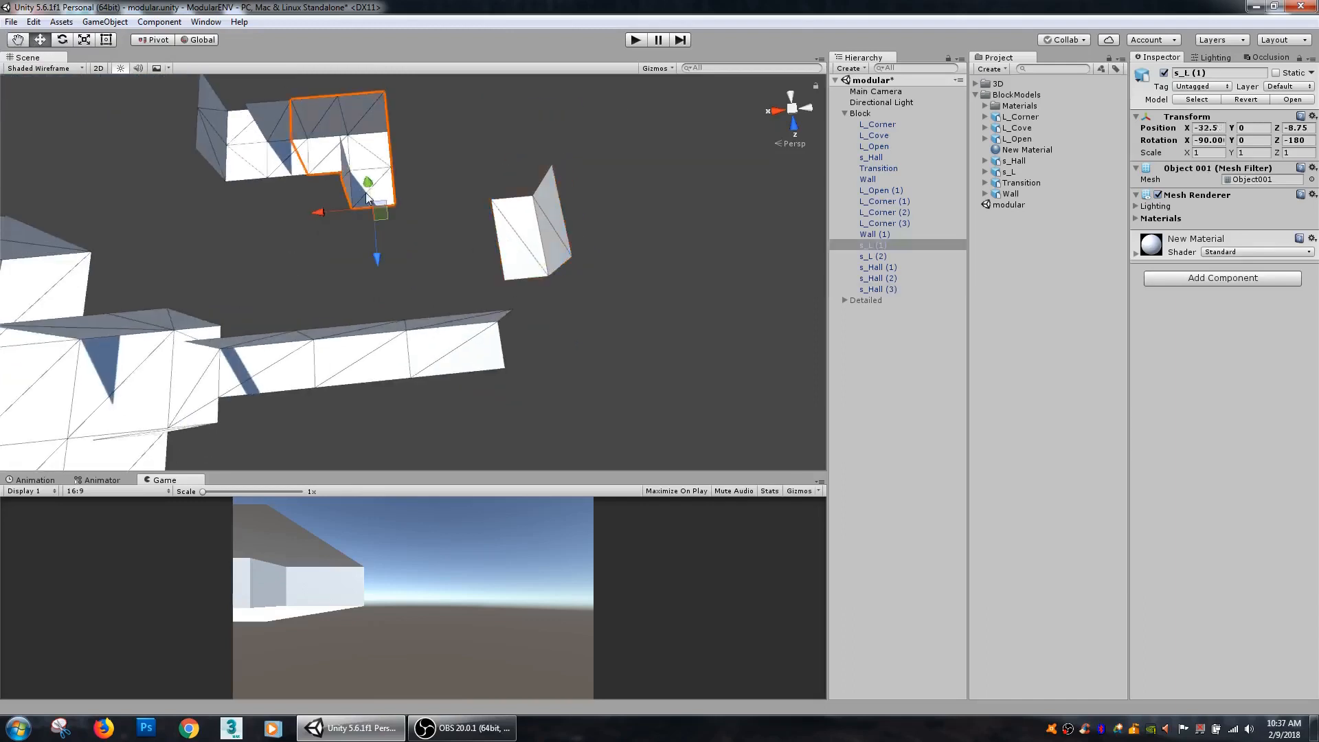
pyautogui.click(872, 300)
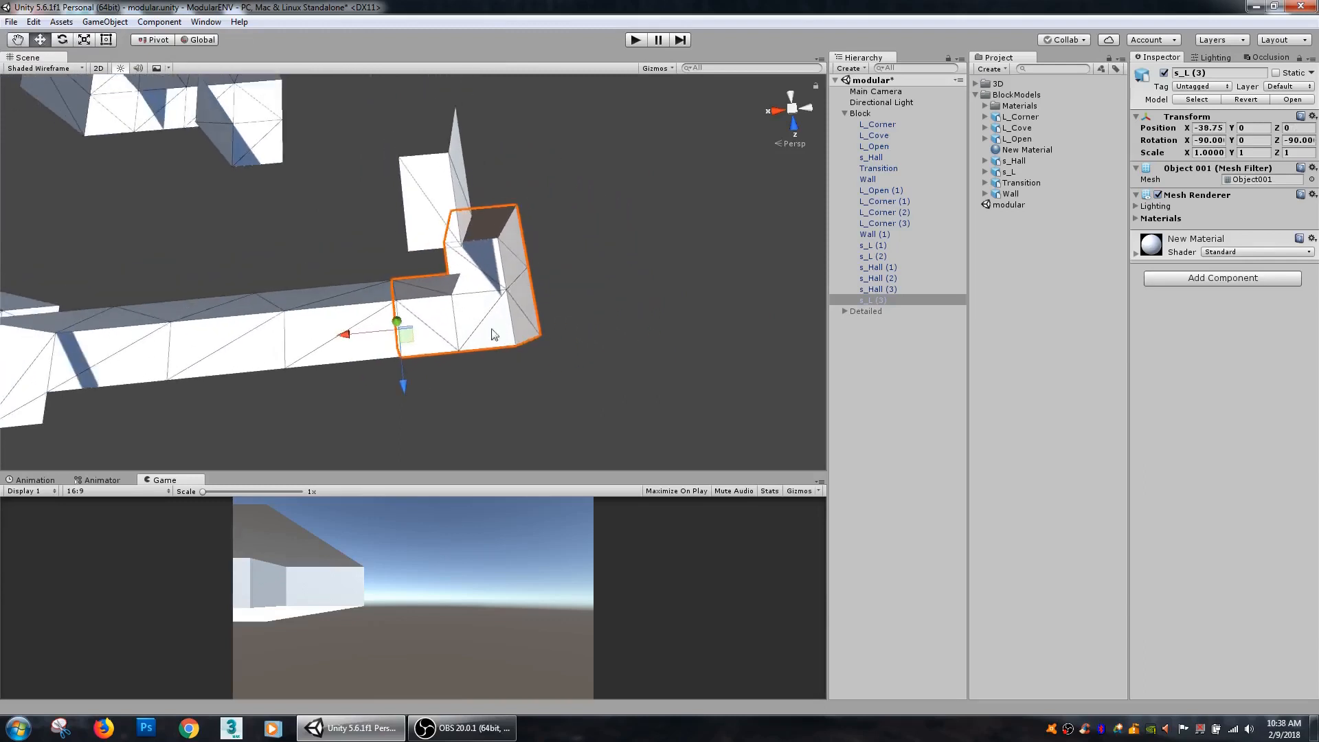
pyautogui.click(151, 40)
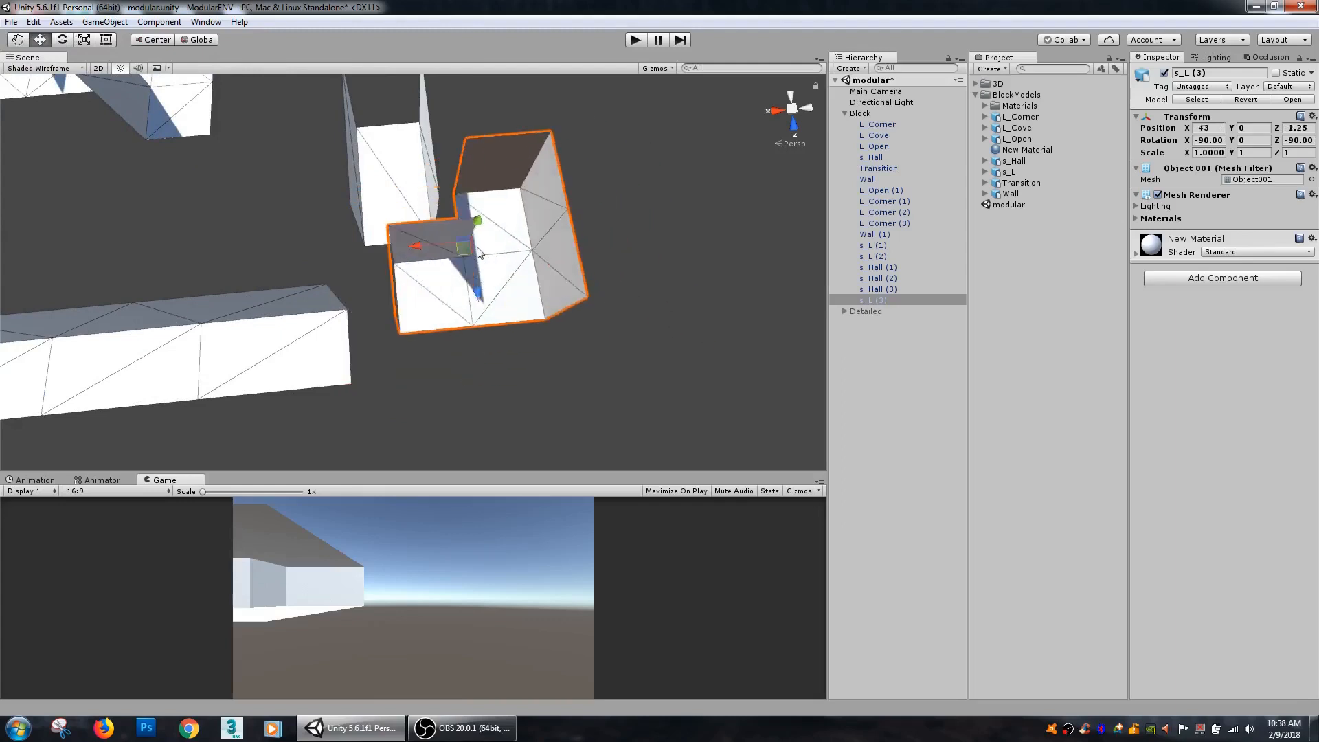
# - Delete the extra s_Hall copies and vertex-snap s_Hall (1) onto the corridor end
pyautogui.moveTo(479, 249); pyautogui.dragTo(124, 202)
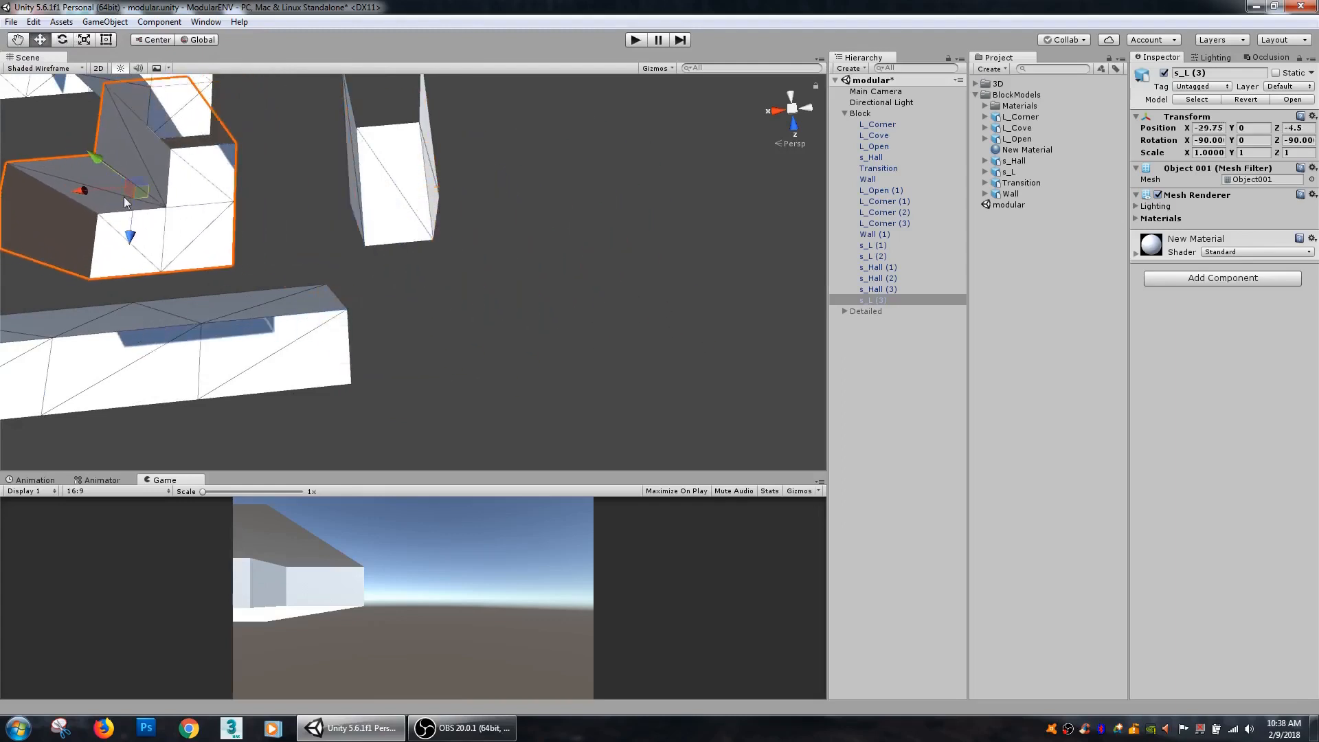
pyautogui.moveTo(125, 202); pyautogui.dragTo(352, 224)
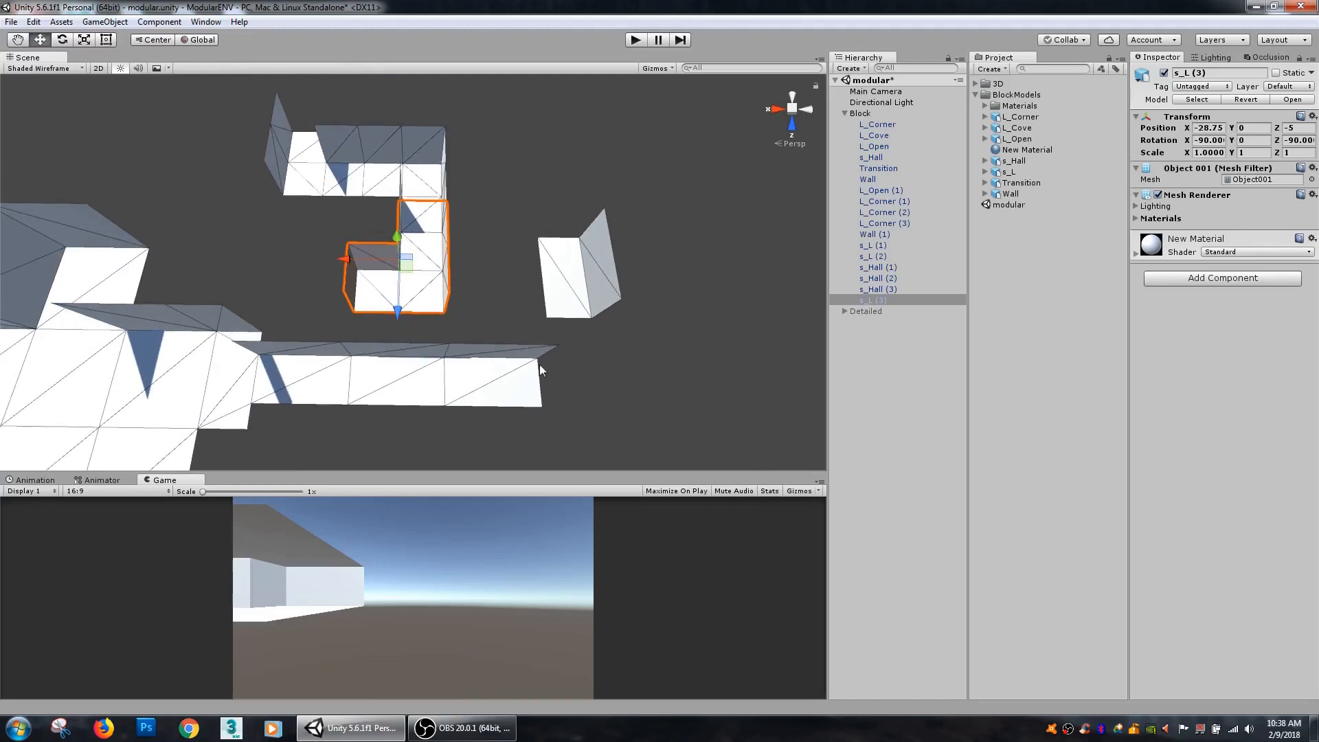
pyautogui.click(575, 285)
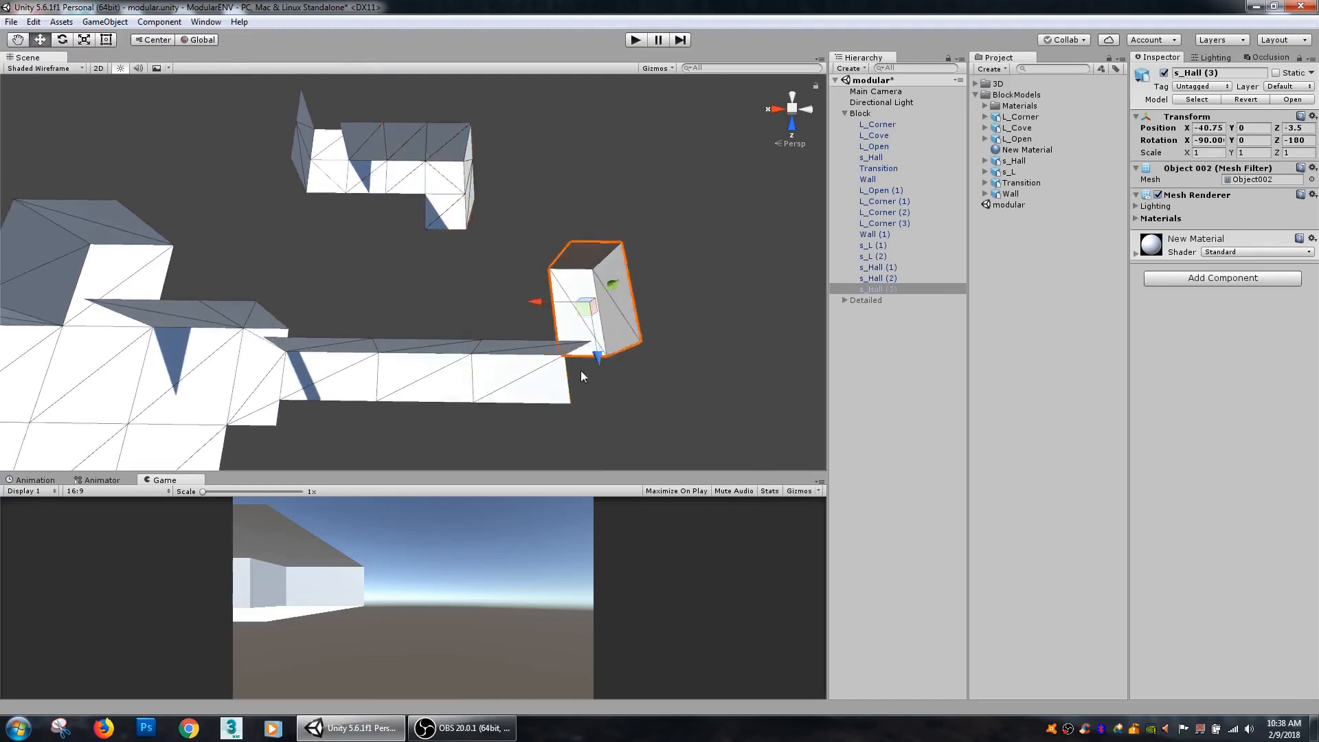
pyautogui.click(875, 266)
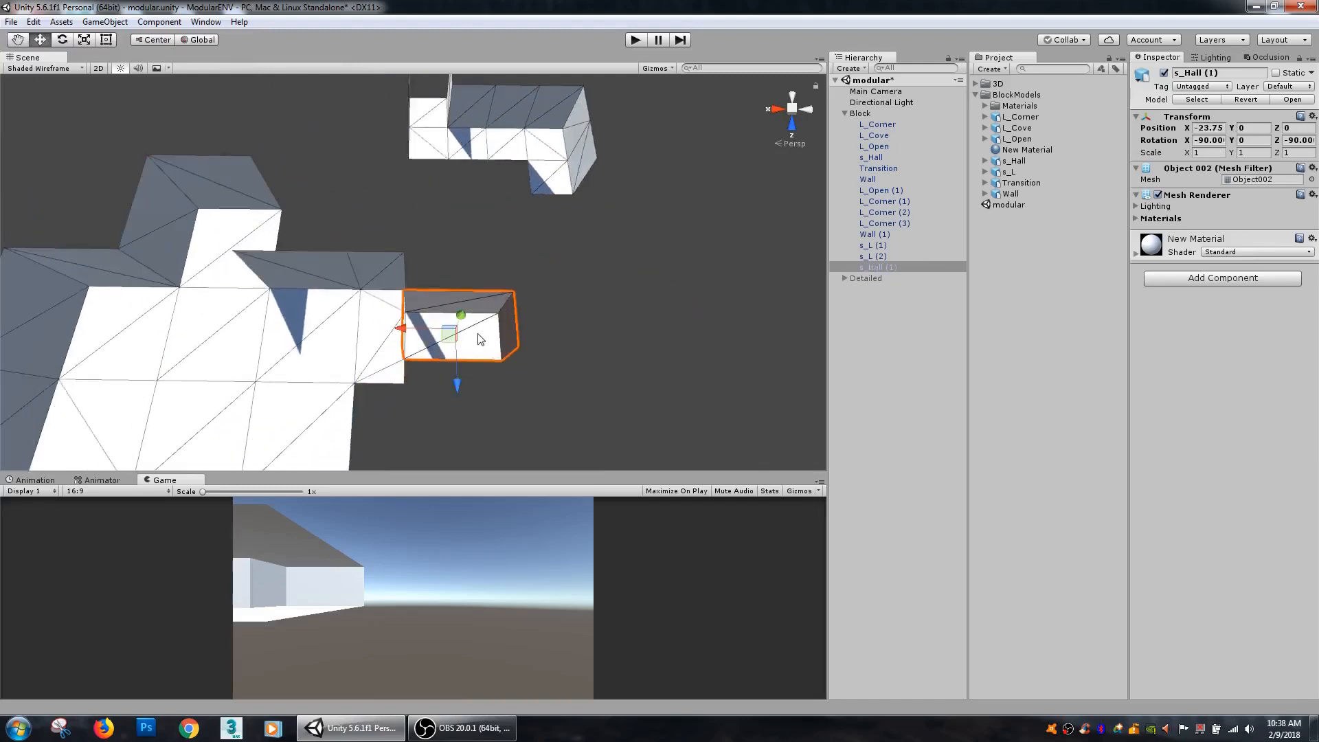
pyautogui.click(152, 40)
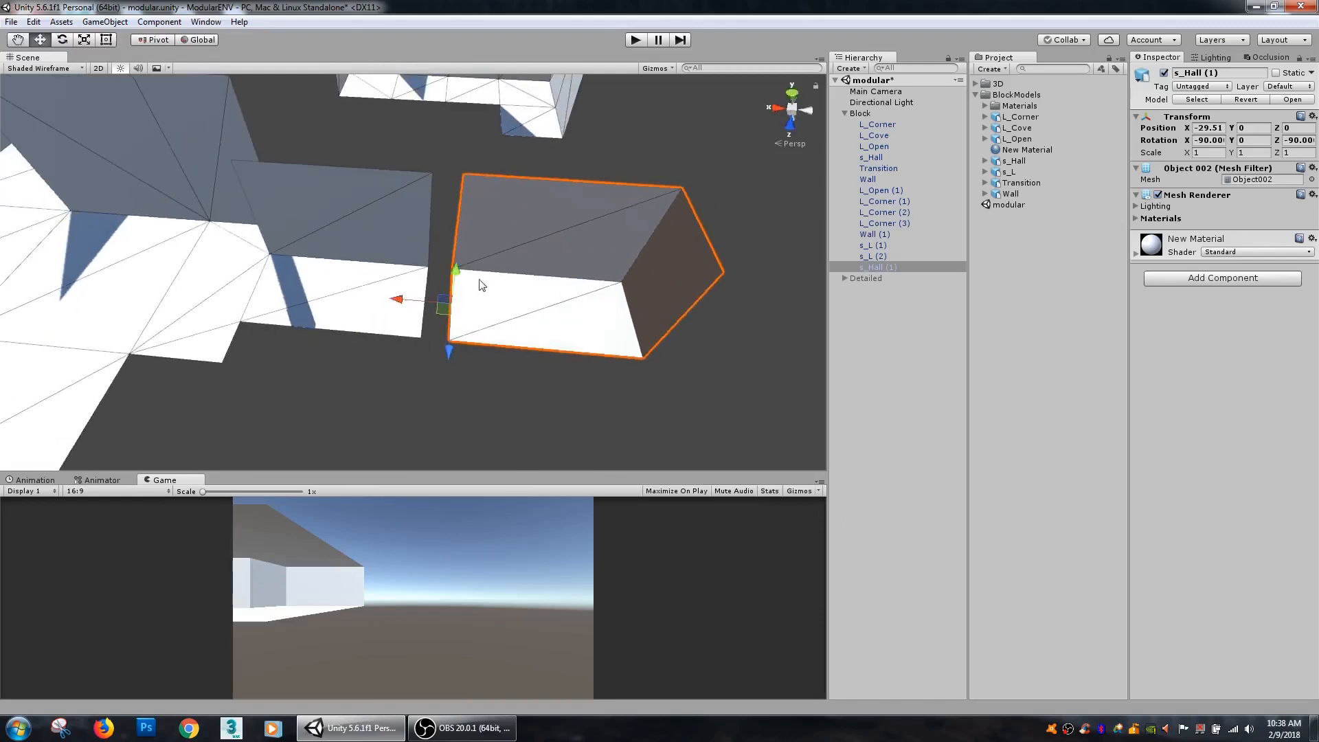
pyautogui.moveTo(399, 299); pyautogui.dragTo(381, 301)
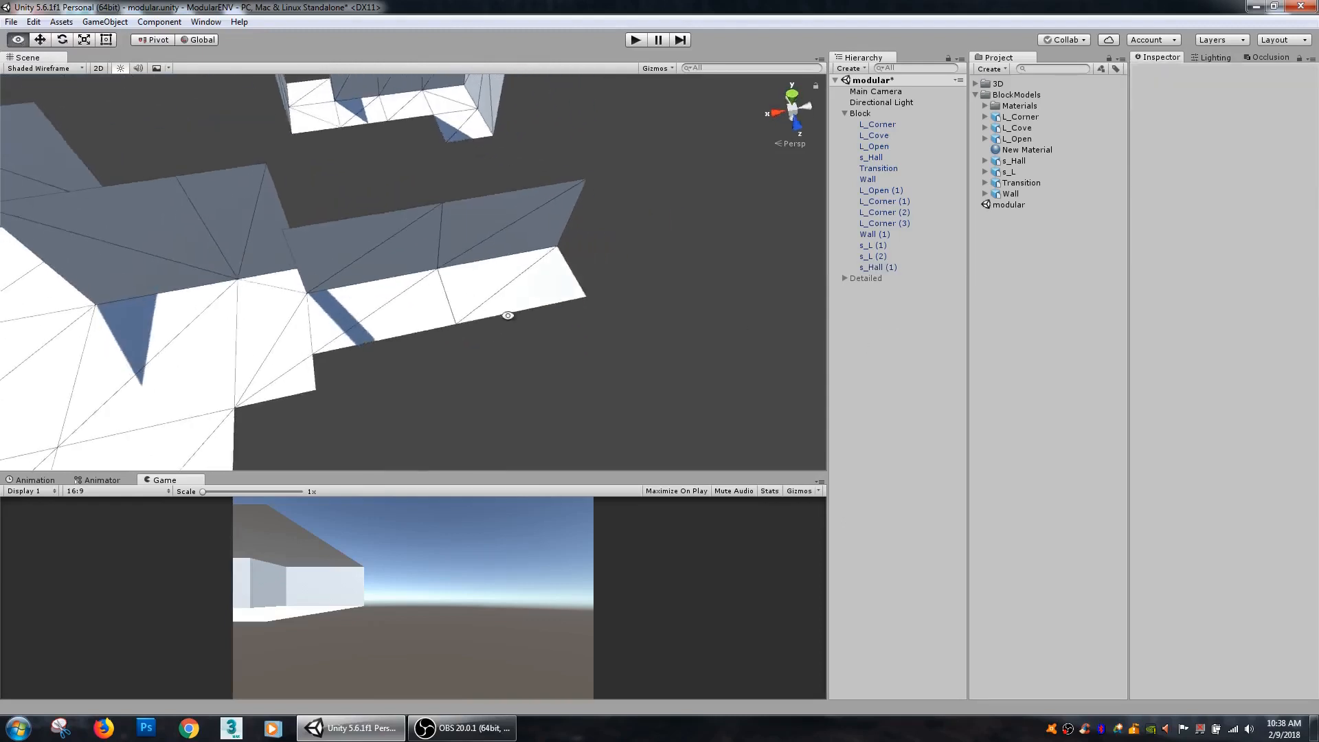
pyautogui.click(59, 22)
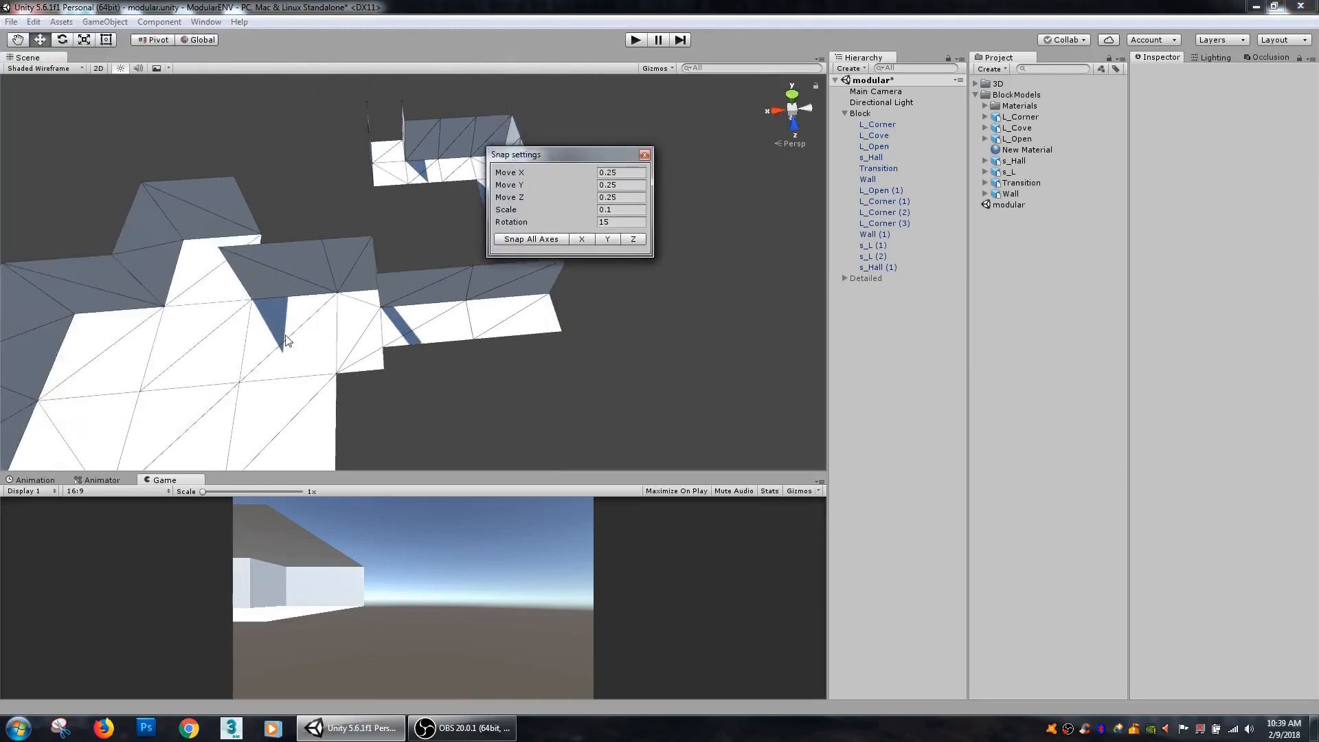
pyautogui.moveTo(515, 154); pyautogui.dragTo(606, 133)
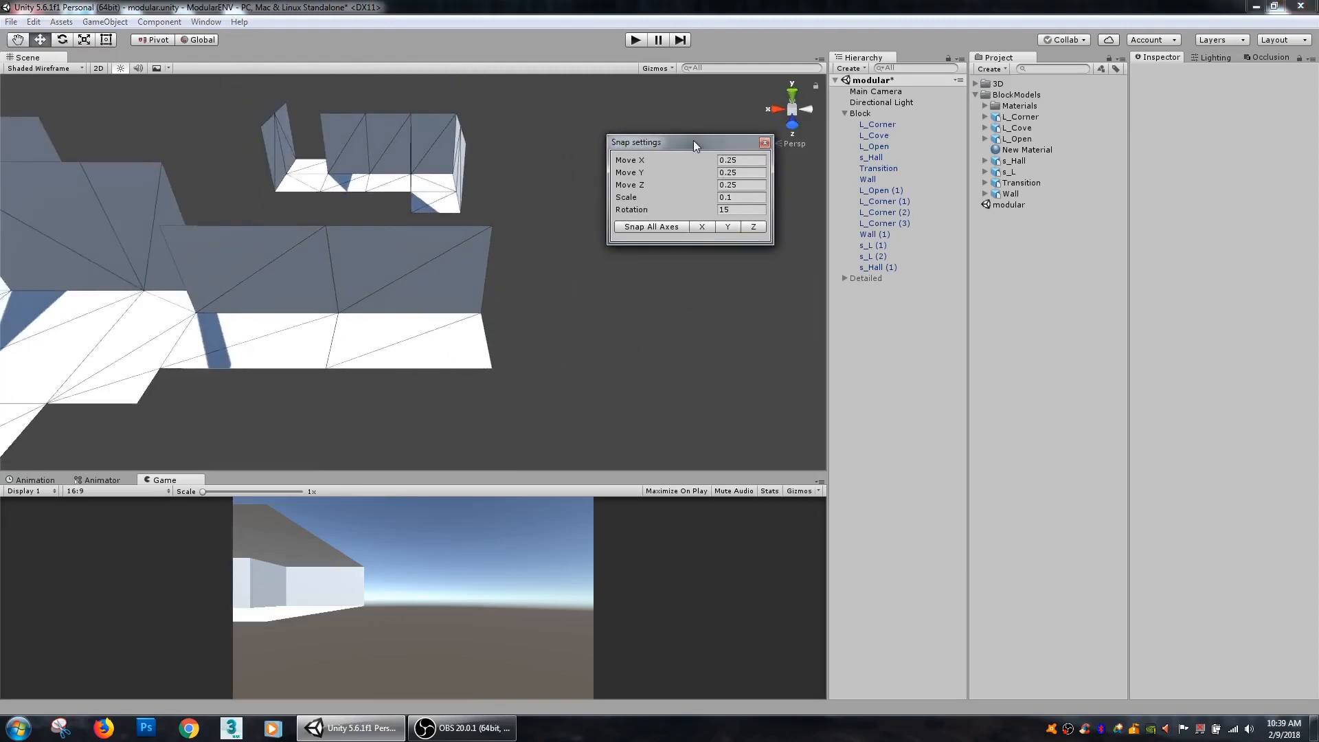
pyautogui.click(764, 141)
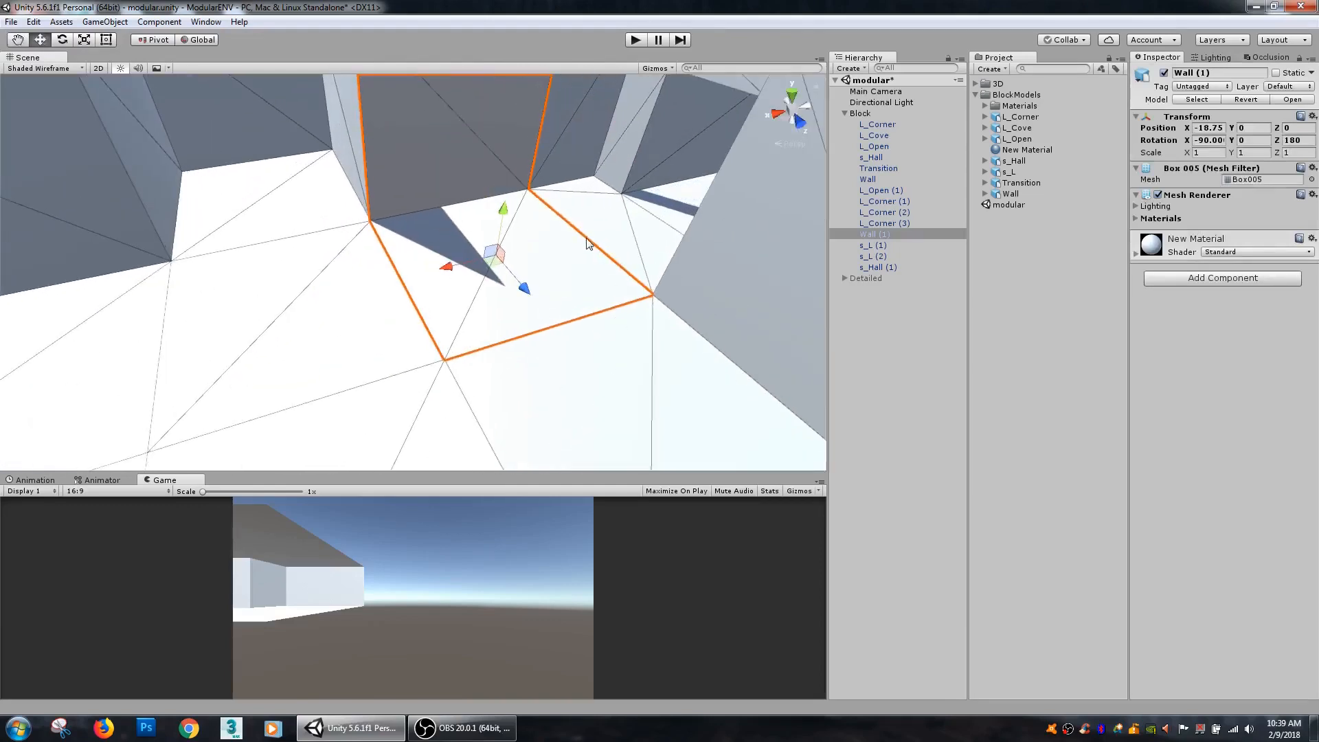
pyautogui.moveTo(455, 290)
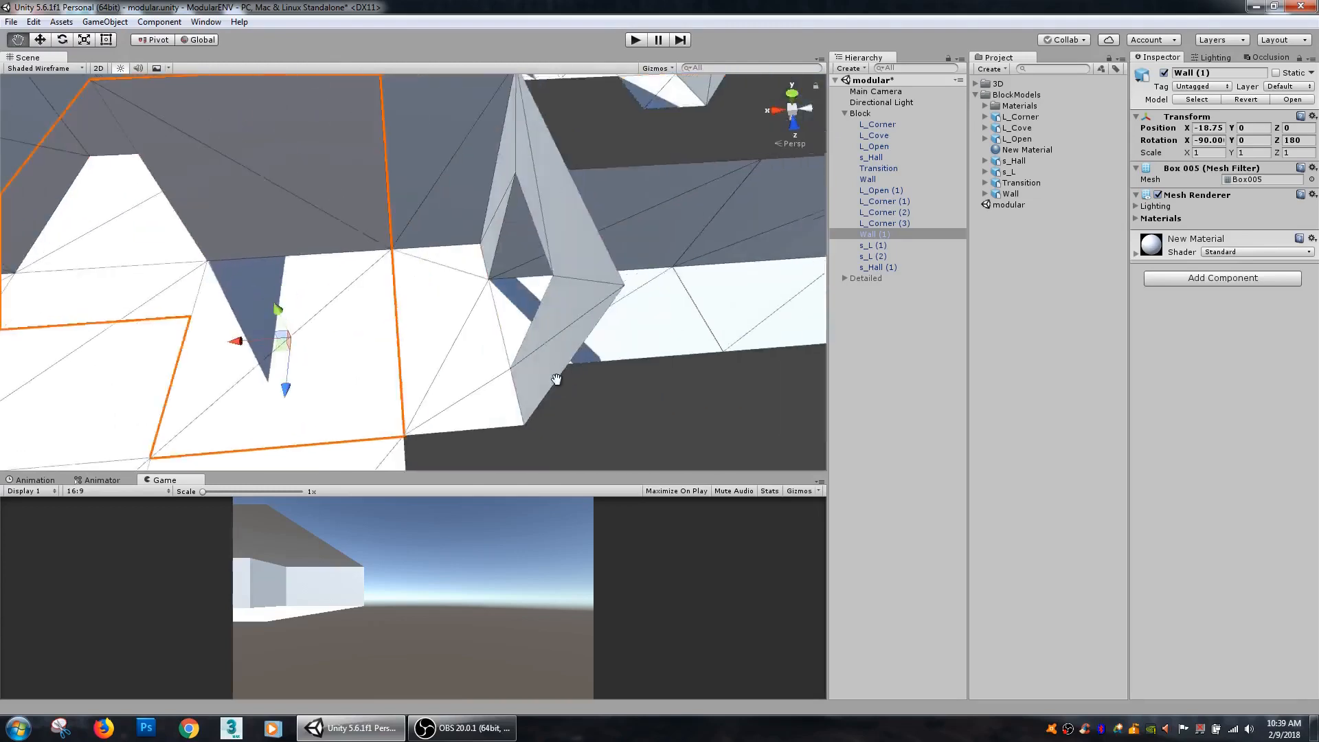
# - Select the Wall (1) piece in the Hierarchy to position it in the block-out
pyautogui.click(873, 157)
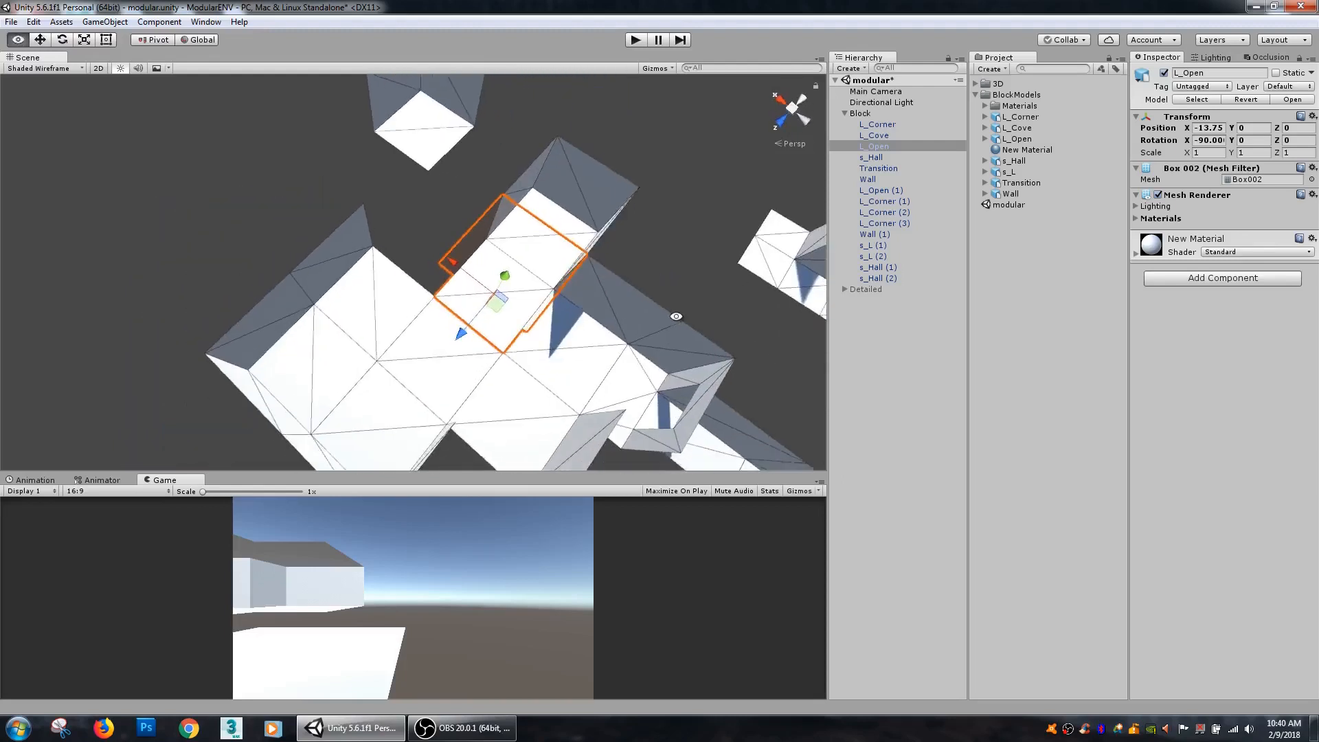
# - Select the next block-out mesh in the Hierarchy to continue snapping the layout
pyautogui.click(875, 289)
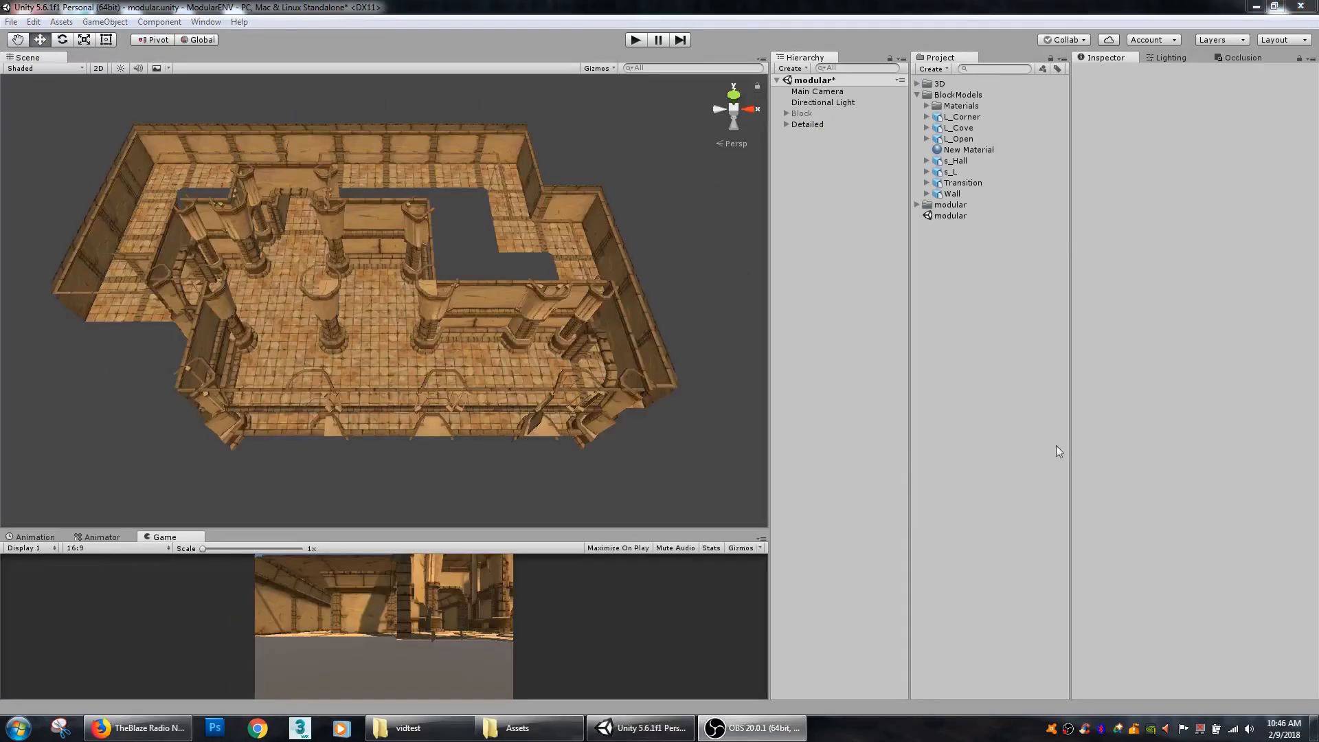
pyautogui.moveTo(665, 373)
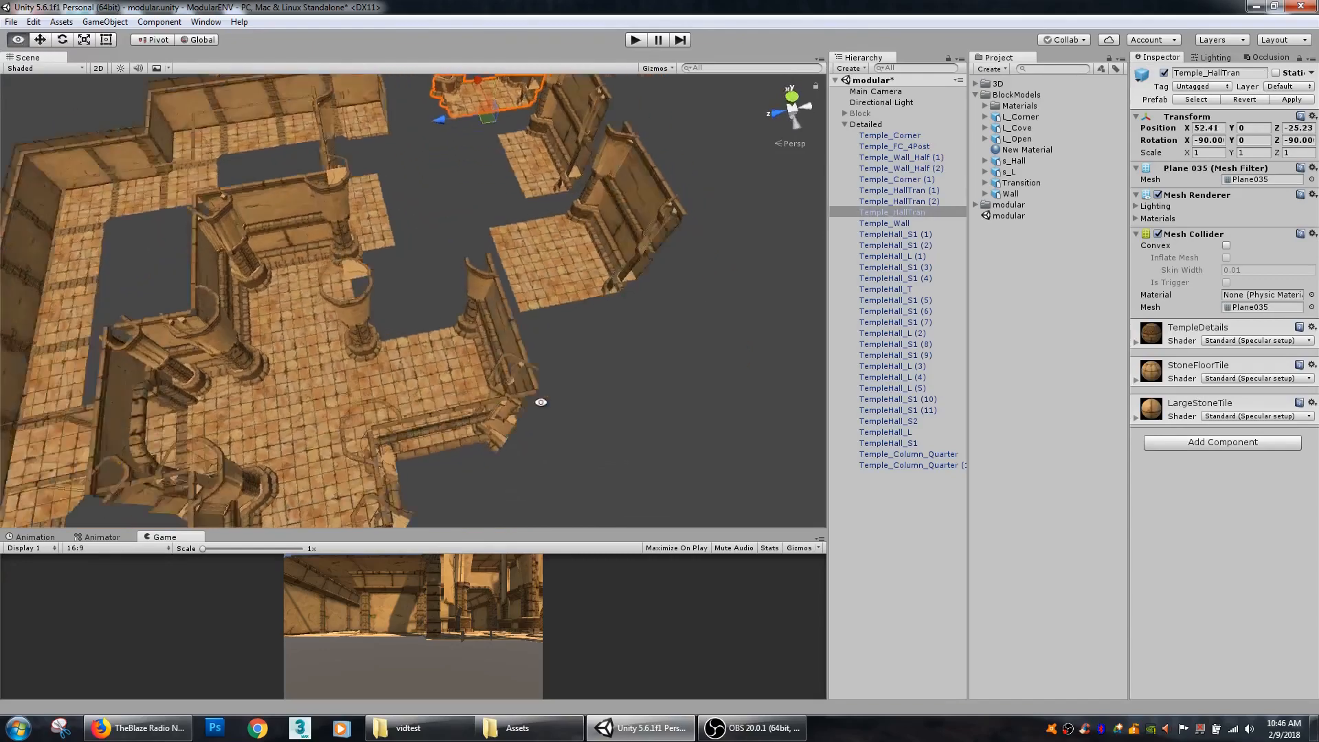
# - Reposition Temple_HallTran and select the Temple_Wall piece in the main room
pyautogui.click(889, 136)
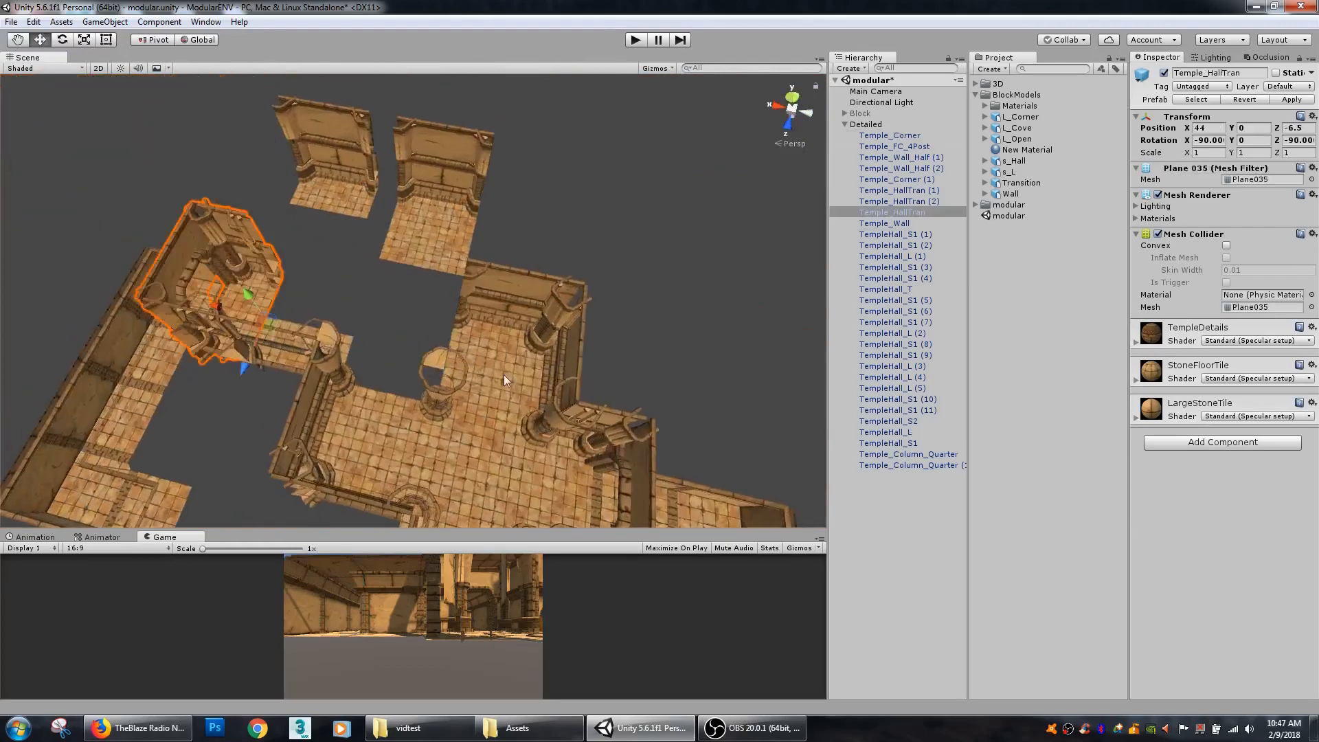
pyautogui.click(883, 223)
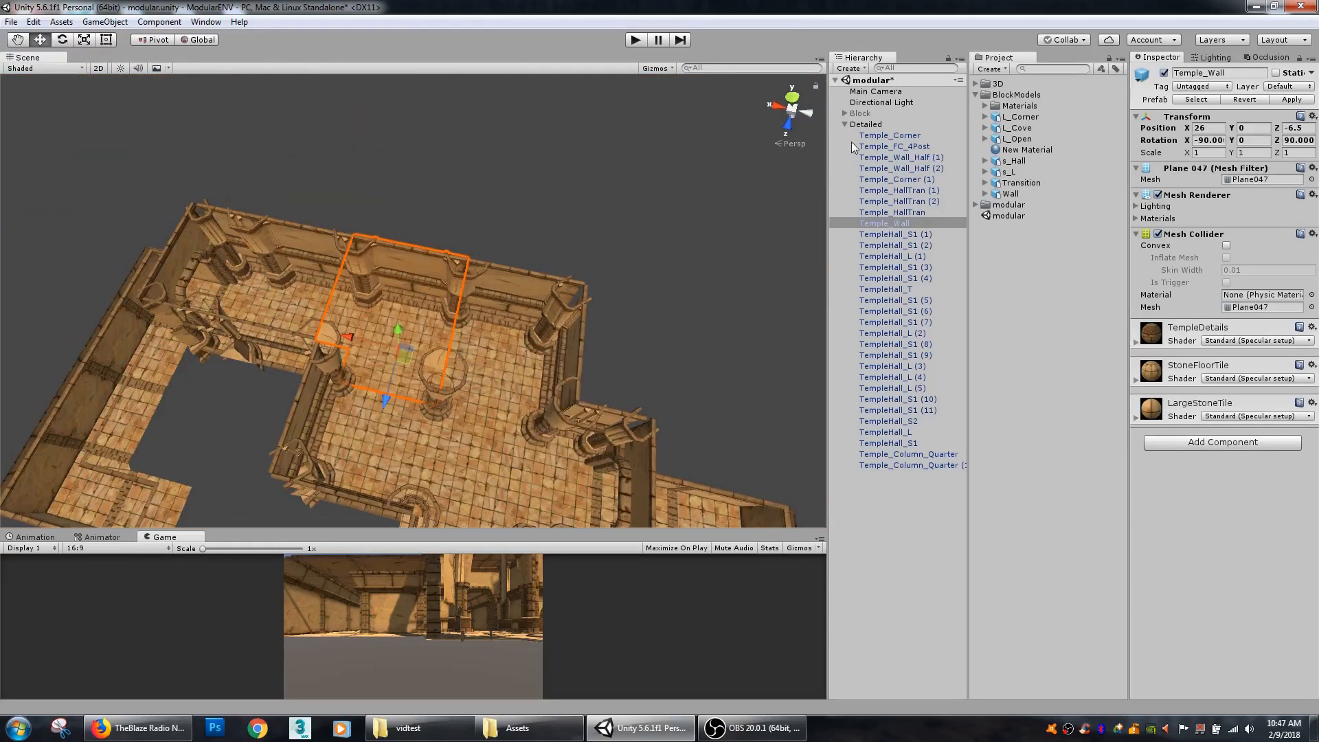